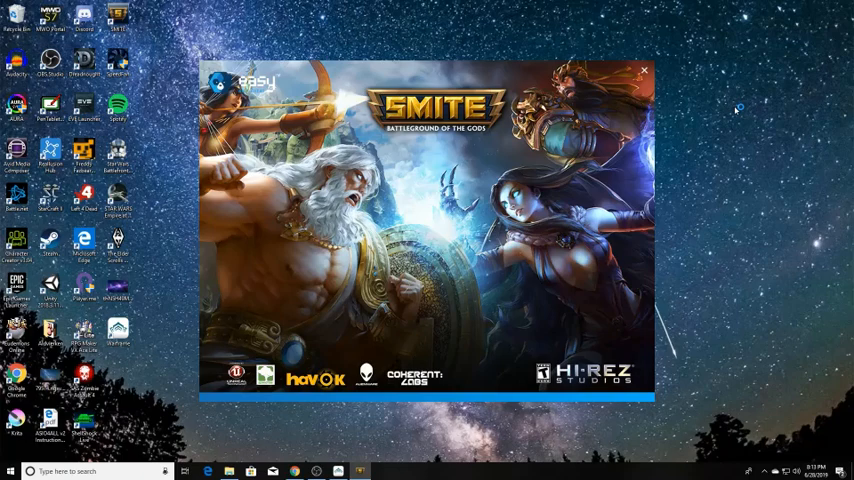
# - Start Smite from the launcher's Play button; the game opens as a black, not-responding window
pyautogui.click(644, 70)
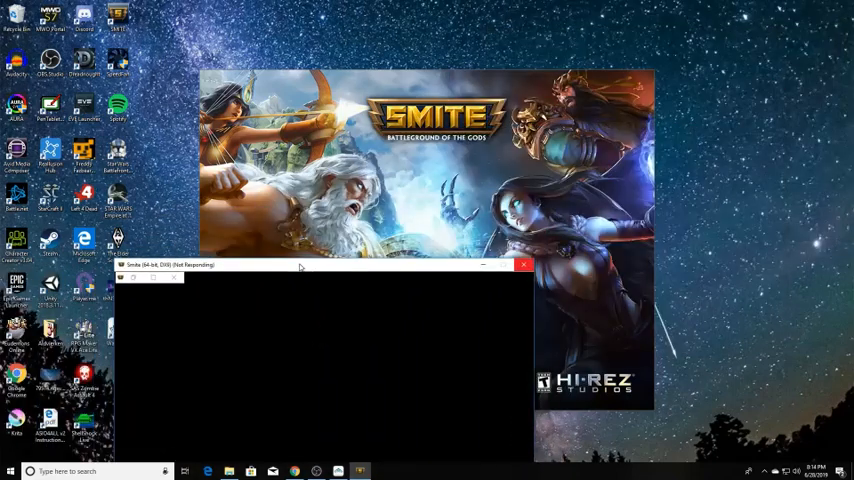
# - Move the unresponsive Smite window higher, then switch to the browser with the fix guide
pyautogui.moveTo(300, 264); pyautogui.dragTo(423, 170)
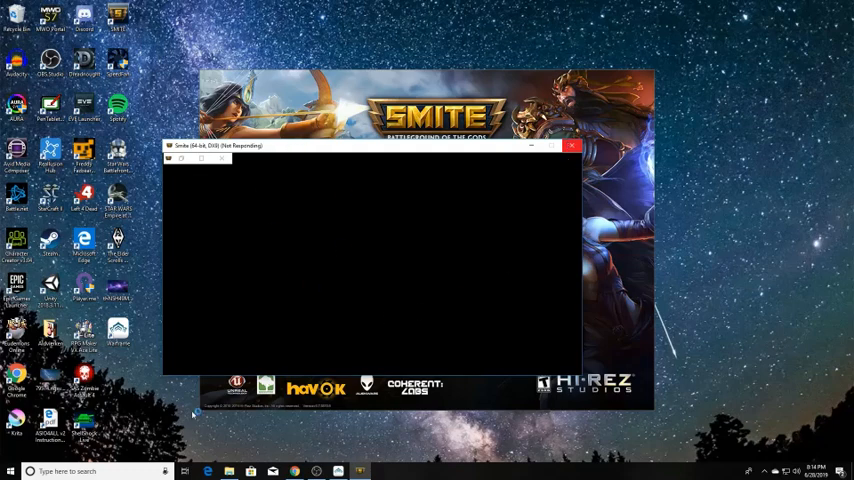
pyautogui.click(573, 146)
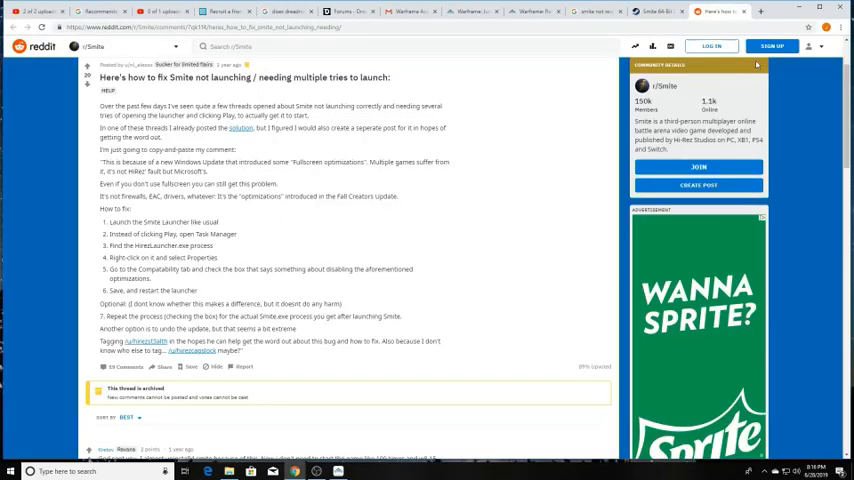
pyautogui.moveTo(473, 237)
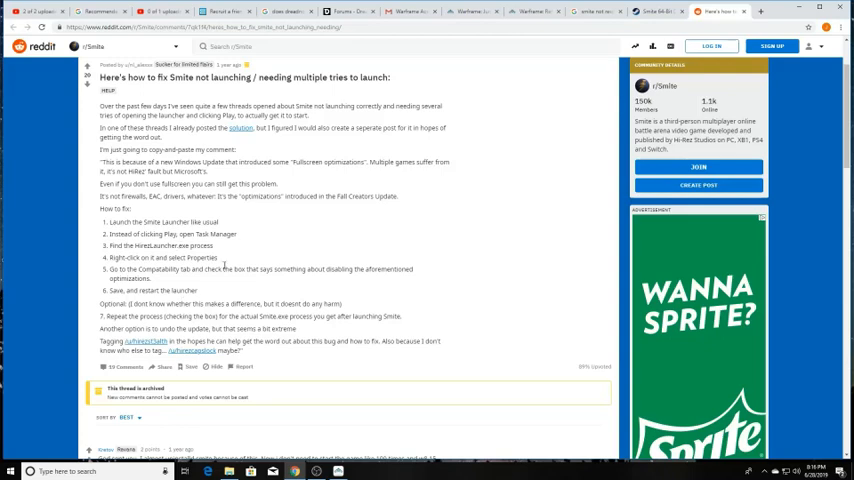
pyautogui.moveTo(316, 243)
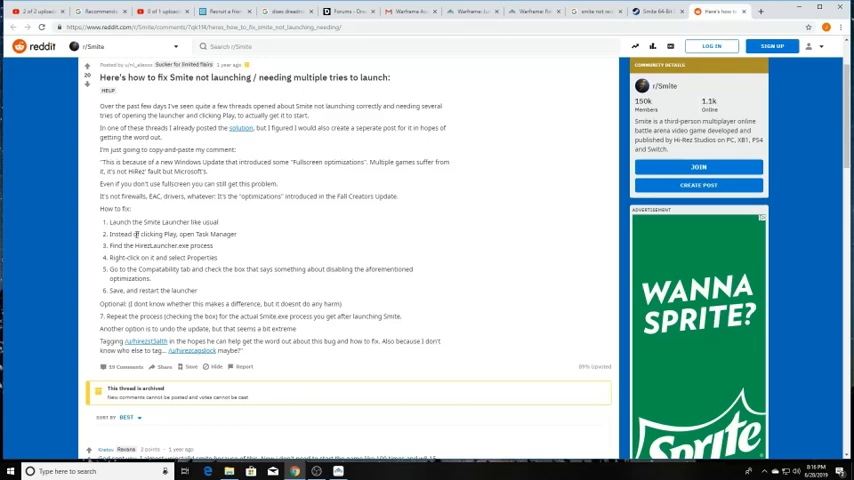
pyautogui.moveTo(160, 217)
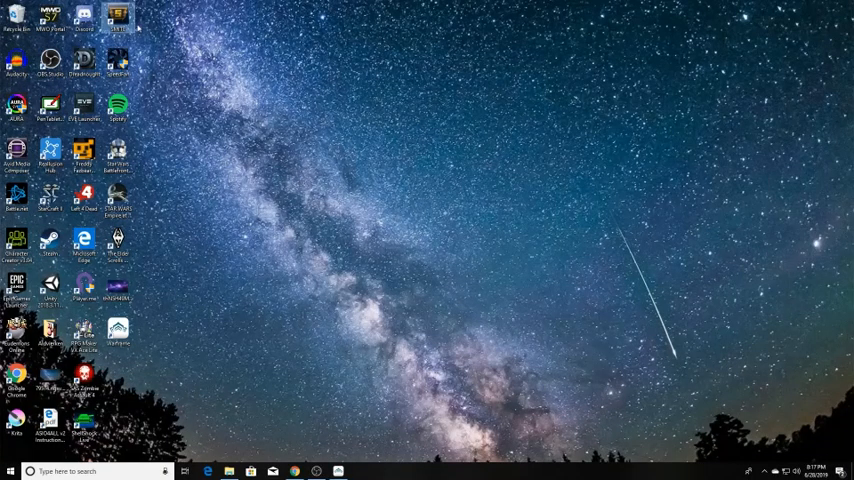
# - Relaunch the Smite launcher from the SMITE desktop shortcut
pyautogui.doubleClick(117, 18)
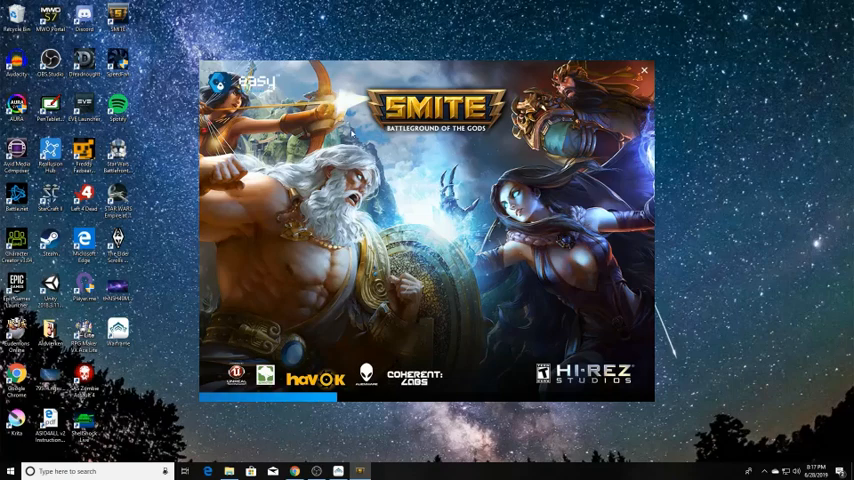
pyautogui.moveTo(348, 137)
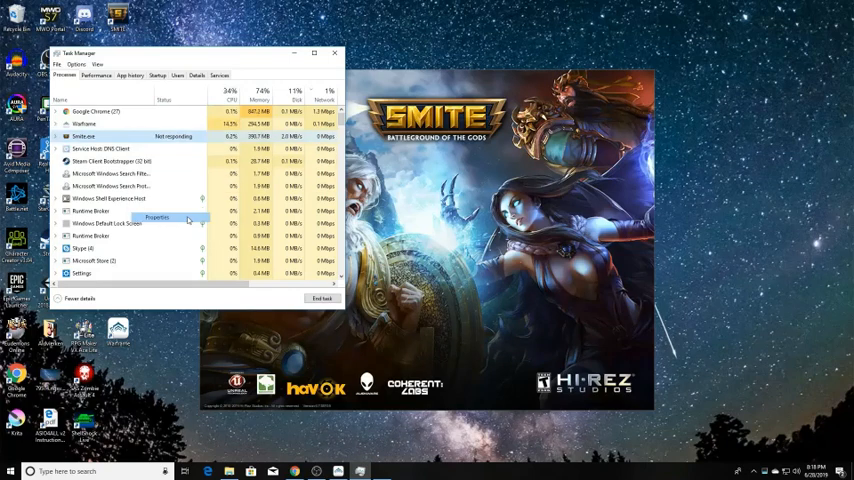
# - In Smite.exe Properties, Compatibility, tick Disable fullscreen optimizations
pyautogui.click(157, 218)
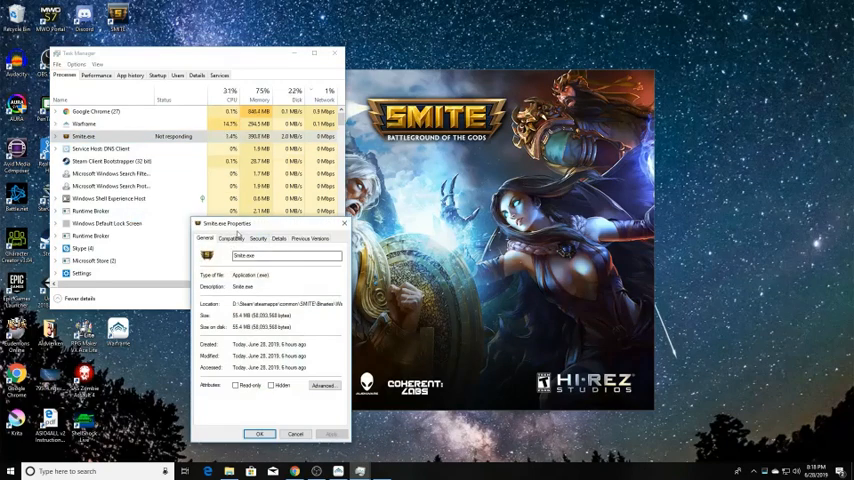
pyautogui.click(231, 238)
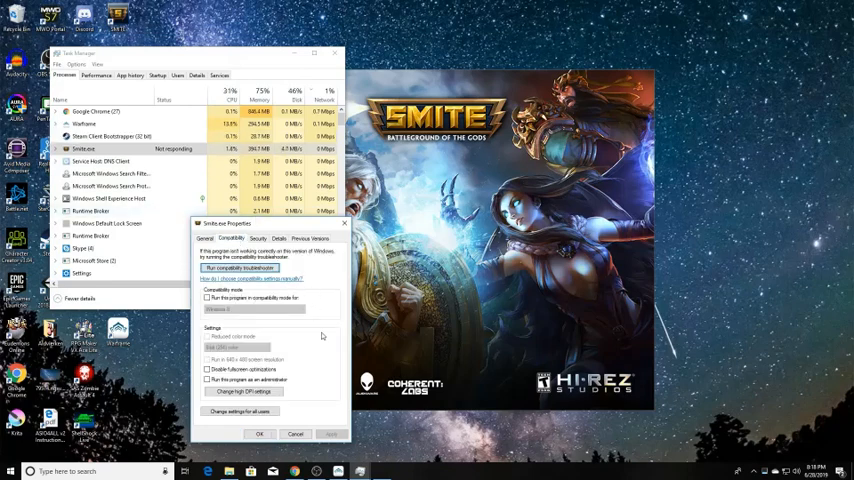
pyautogui.click(208, 369)
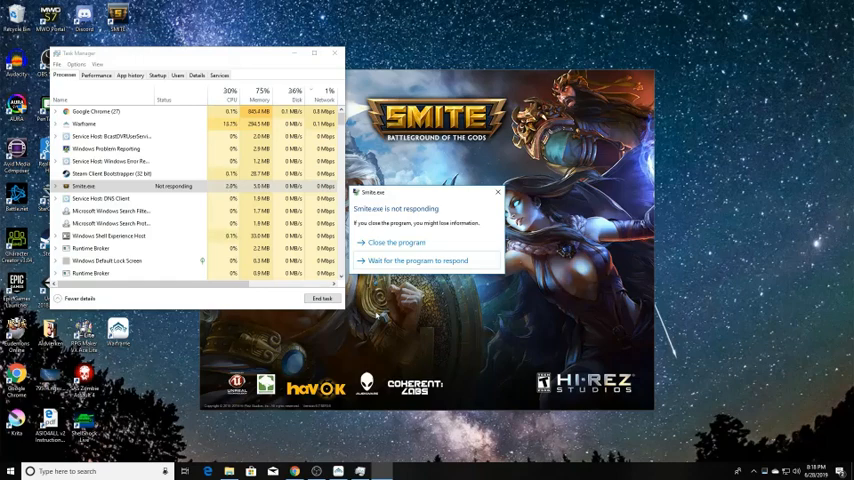
# - Dismiss the Smite.exe not-responding prompt and bring up the SmiteEAC.exe anti-cheat properties
pyautogui.click(396, 242)
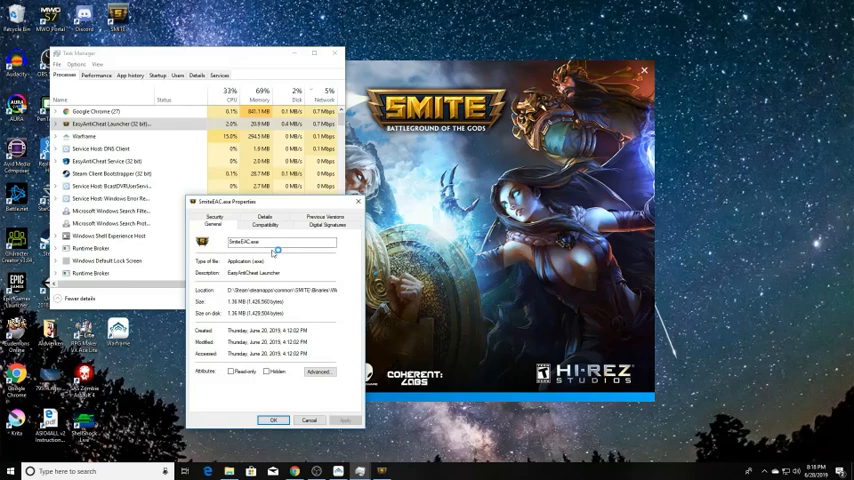
pyautogui.click(264, 217)
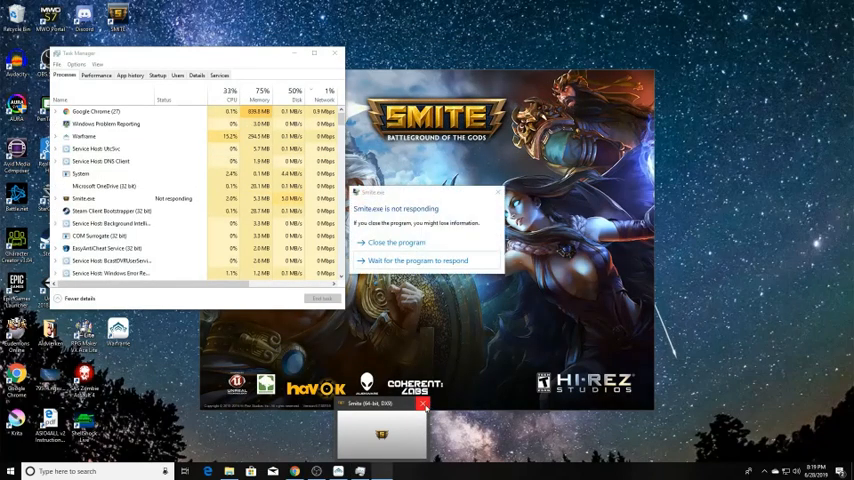
# - Close the hung Smite window, relaunch via Play, then end the Smite.exe task in Task Manager
pyautogui.click(396, 242)
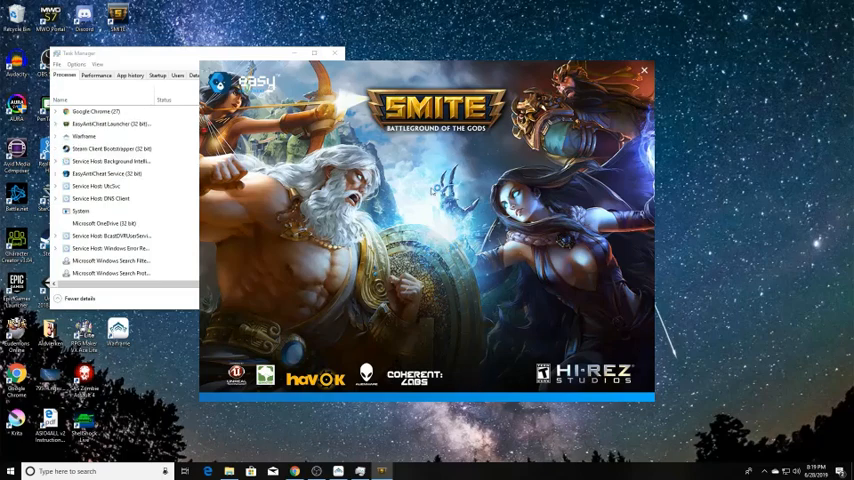
pyautogui.click(644, 70)
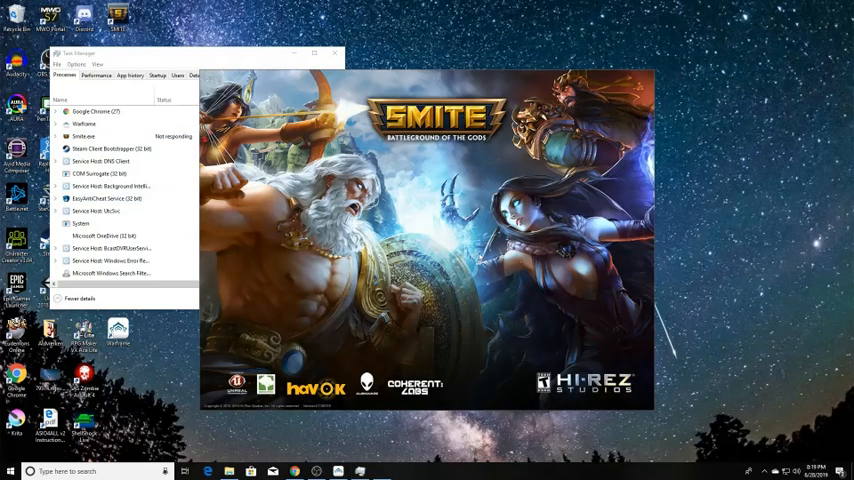
pyautogui.click(84, 136)
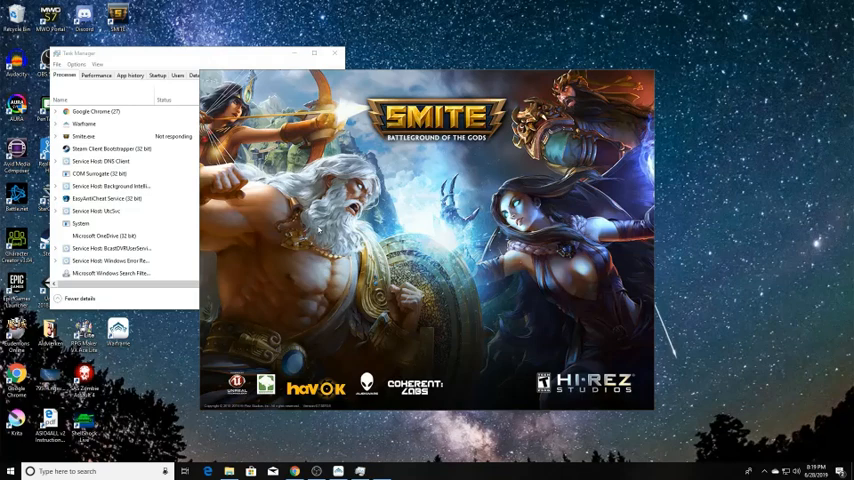
pyautogui.moveTo(367, 213)
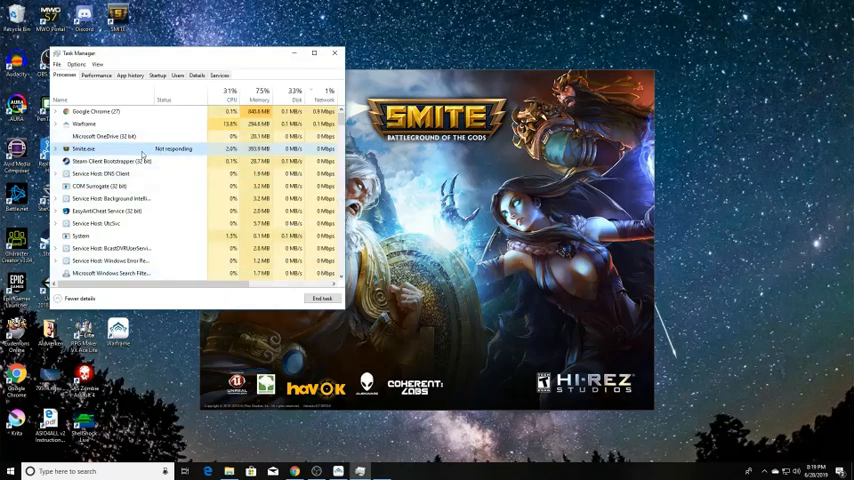
pyautogui.click(322, 298)
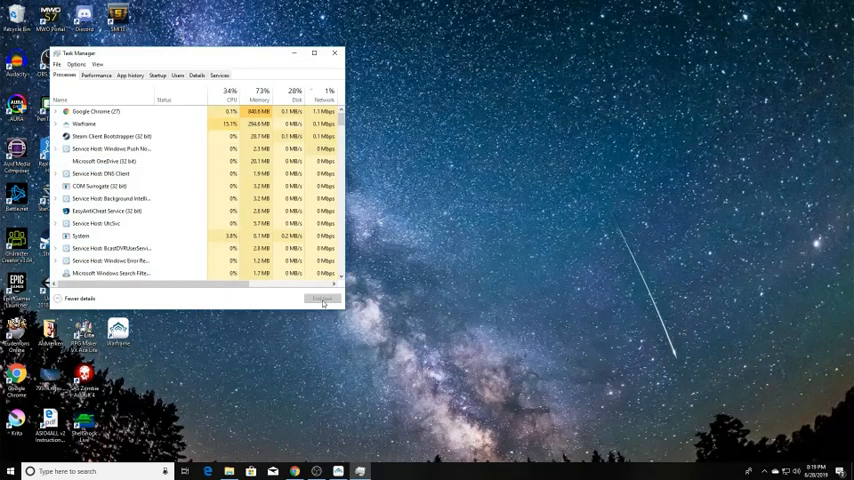